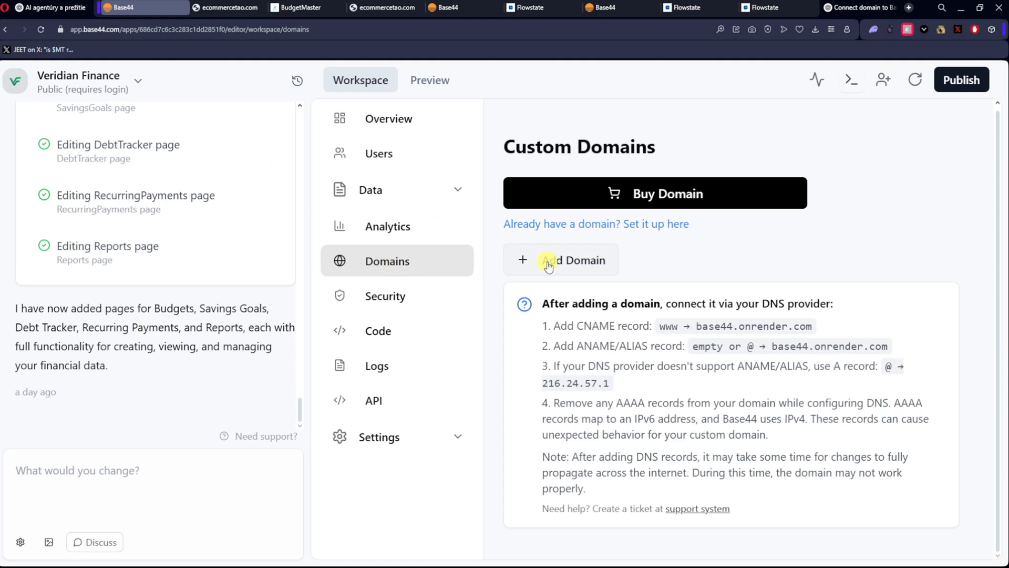
Submit websitetao.com as the Veridian Finance app's custom domain.
{"action": "left_click", "coordinate": [560, 260]}
{"action": "type", "text": "website"}
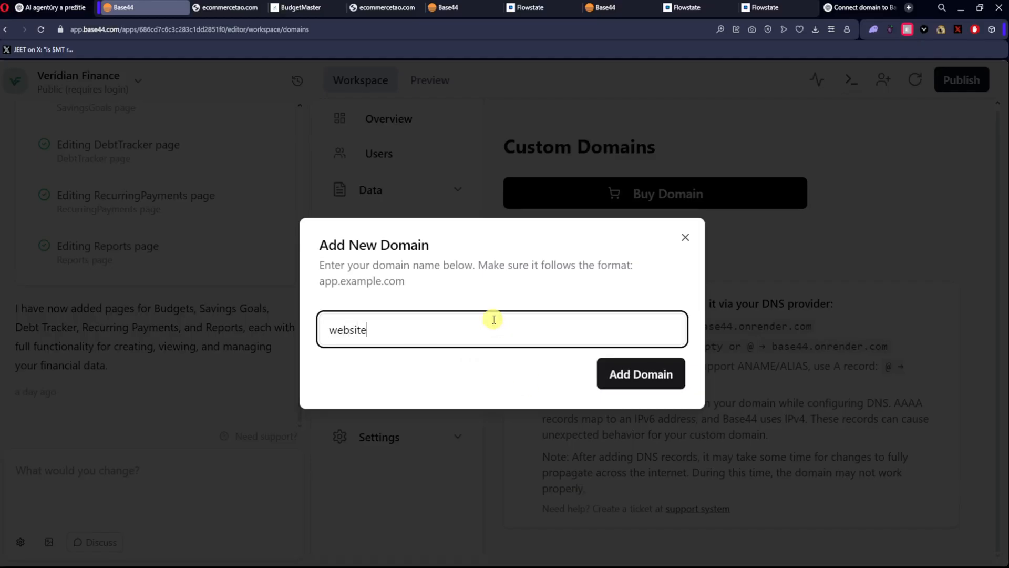
{"action": "type", "text": "tao.com"}
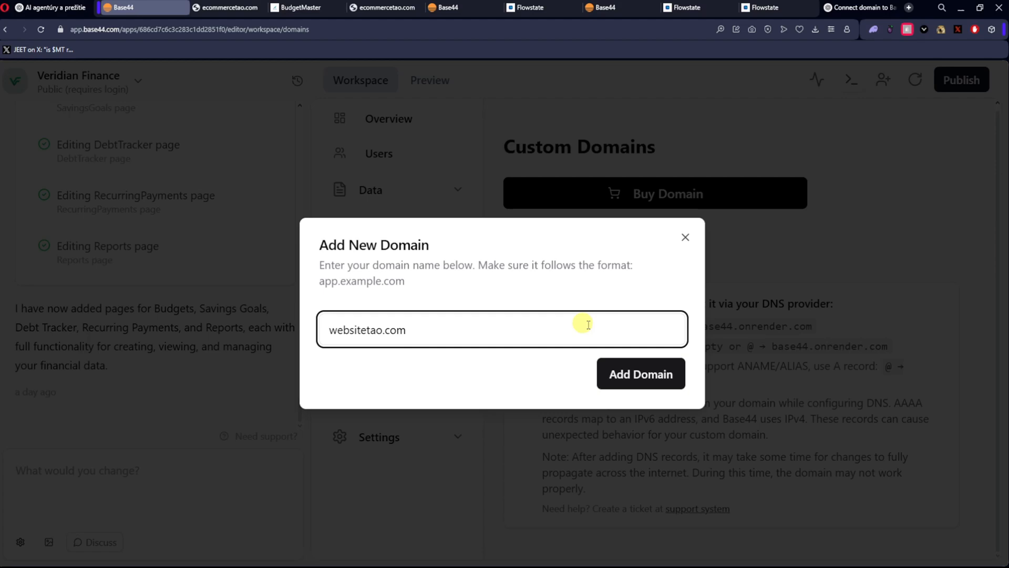
{"action": "left_click", "coordinate": [639, 374]}
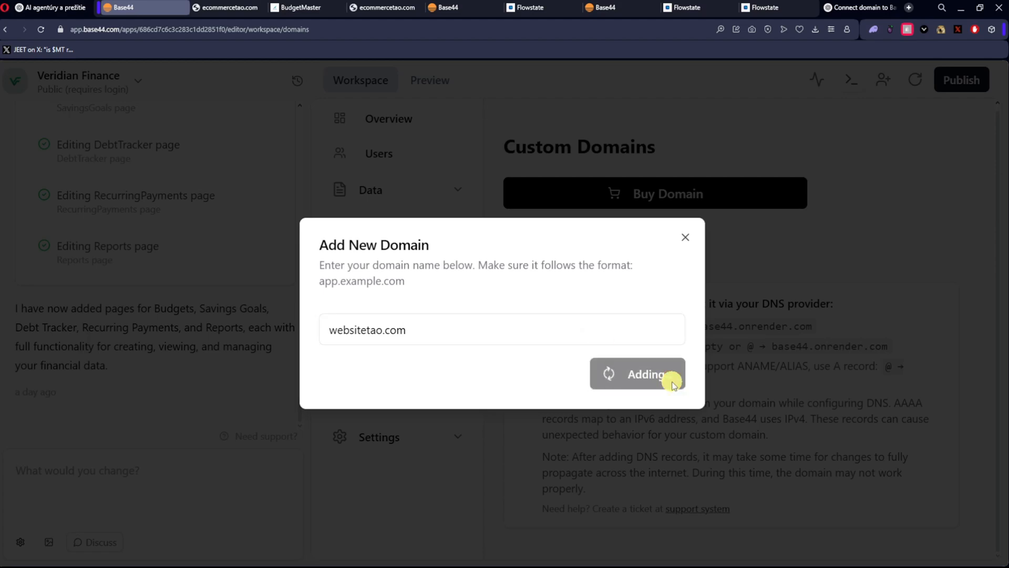
{"action": "left_click", "coordinate": [637, 373]}
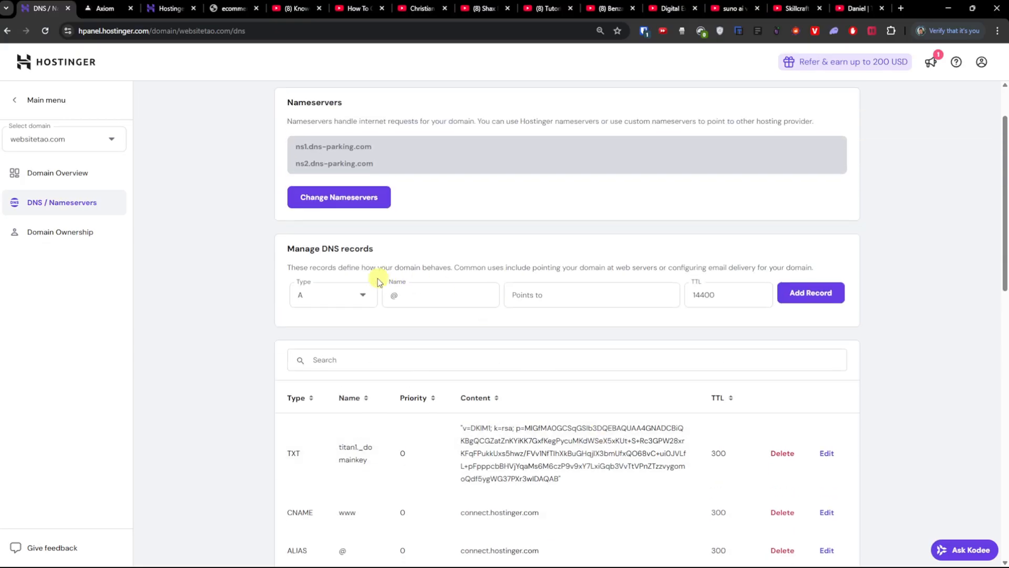
Fill in a www CNAME record targeting base44.onrender.com, copied from Base44.
{"action": "type", "text": "w"}
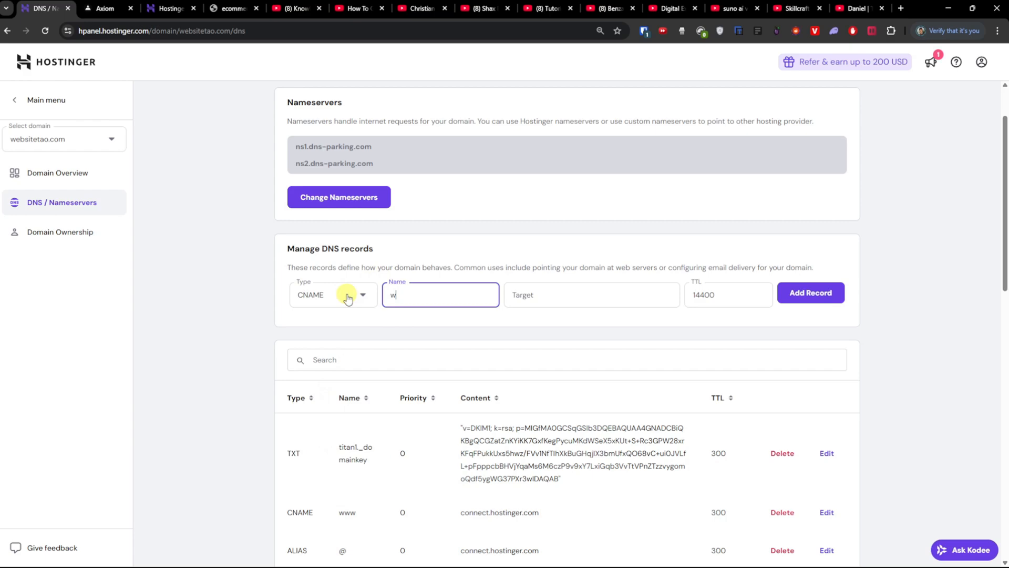
{"action": "left_click", "coordinate": [141, 8]}
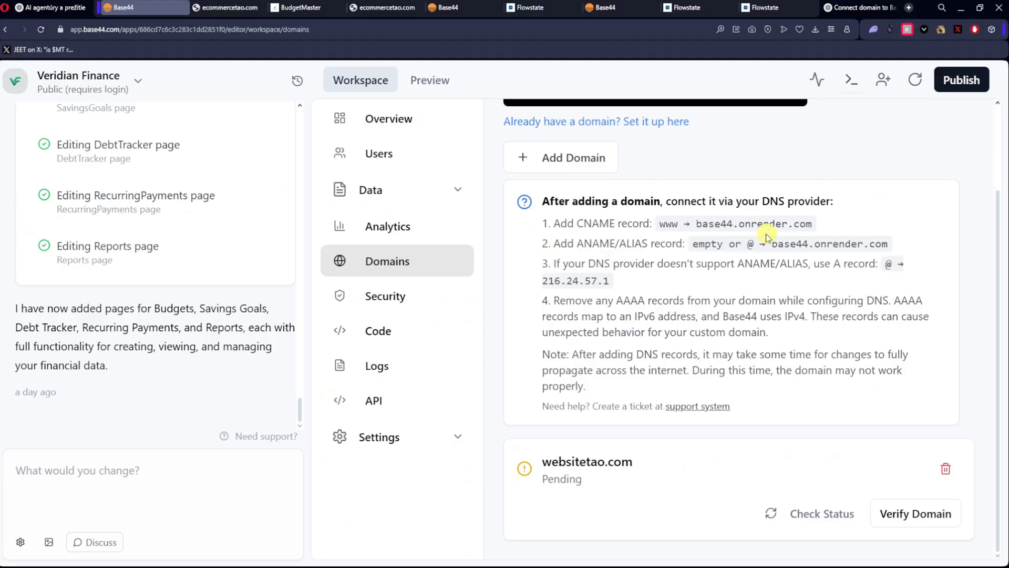
{"action": "double_click", "coordinate": [753, 223]}
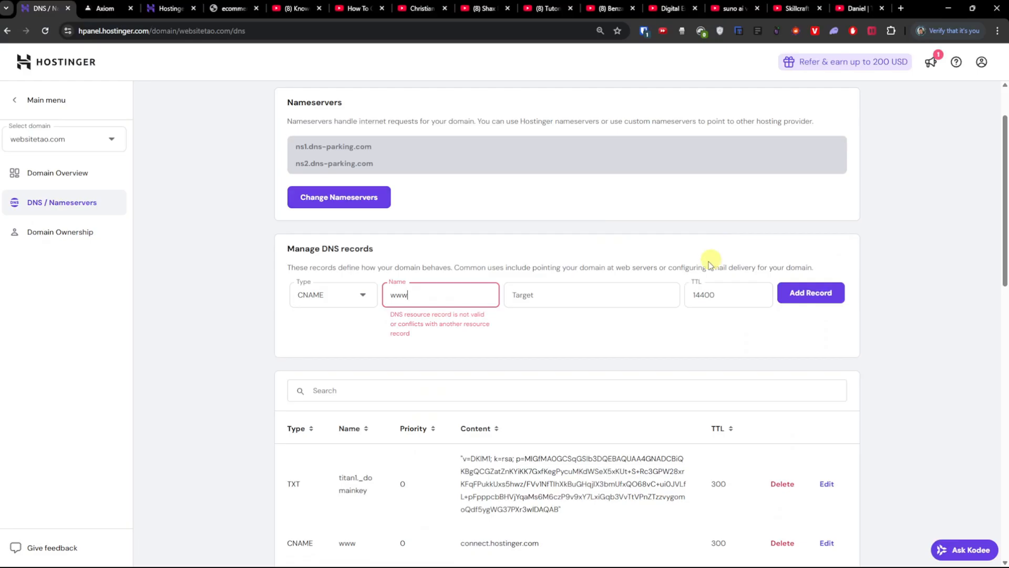
{"action": "type", "text": "base44.onrender.com"}
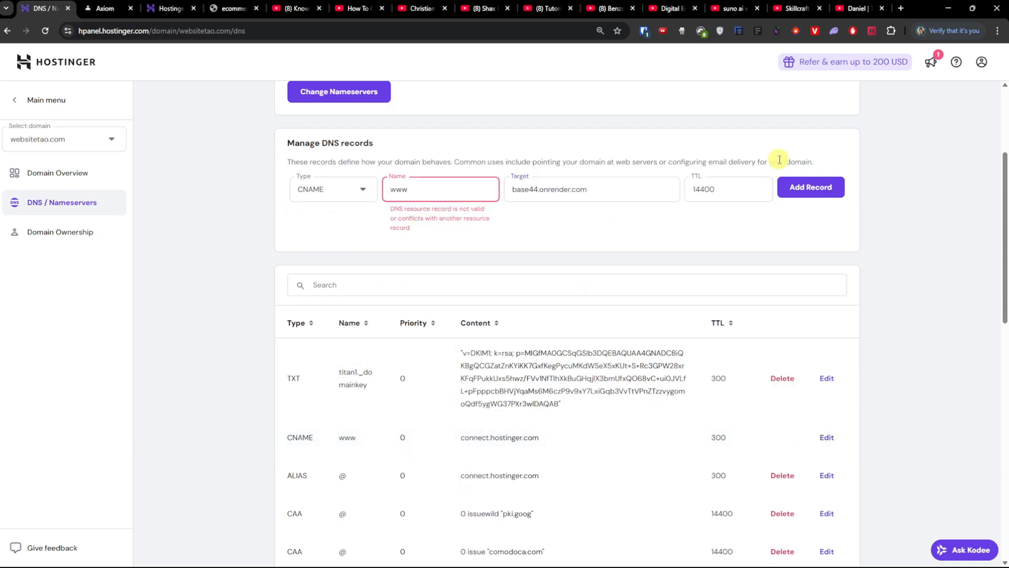
Delete the old www record for connect.hostinger.com and add the new CNAME.
{"action": "left_click", "coordinate": [781, 437]}
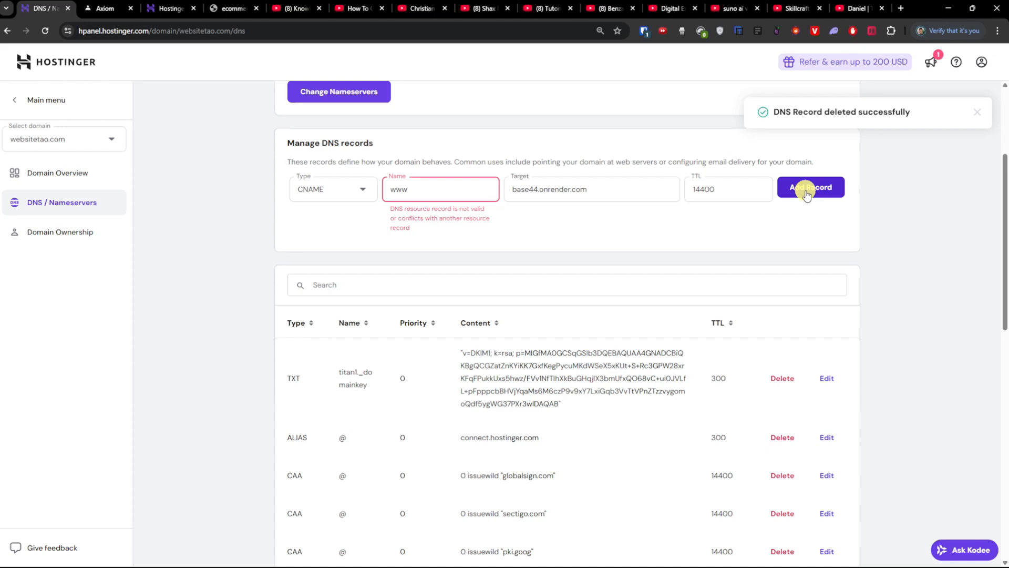
{"action": "left_click", "coordinate": [810, 186]}
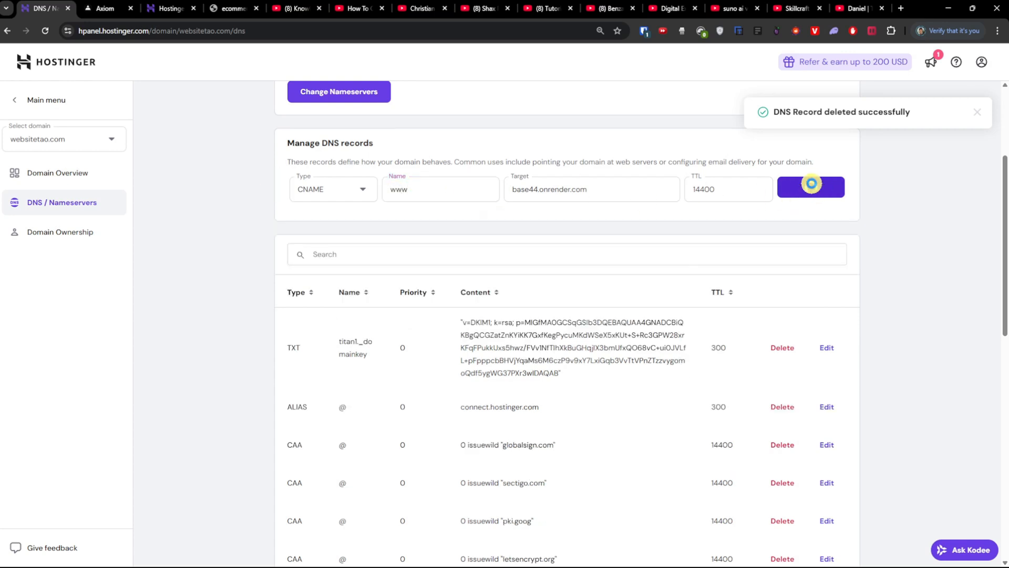
{"action": "left_click", "coordinate": [810, 187]}
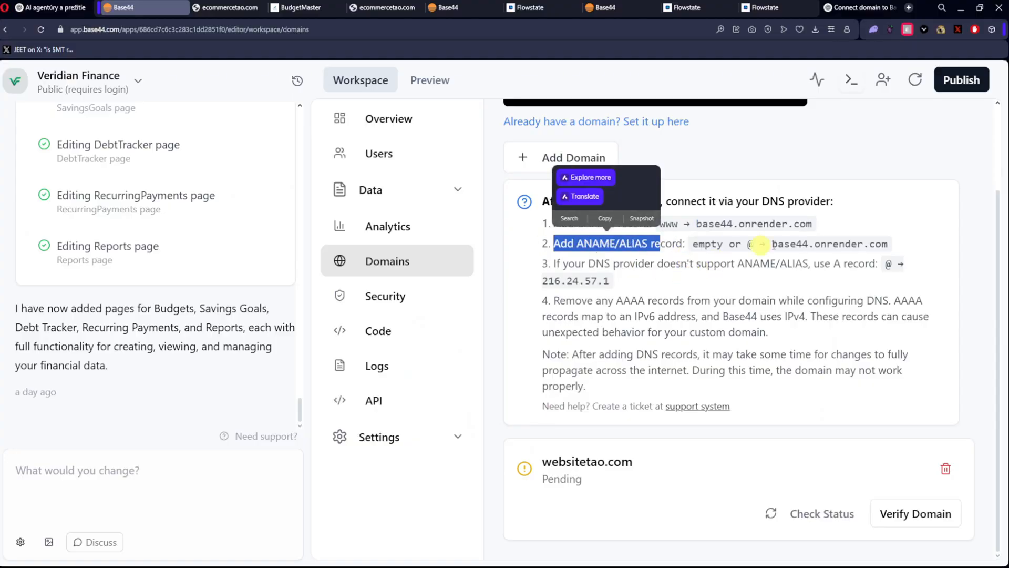
Add an A record pointing @ to 216.24.57.1 in Hostinger DNS.
{"action": "left_click", "coordinate": [42, 8]}
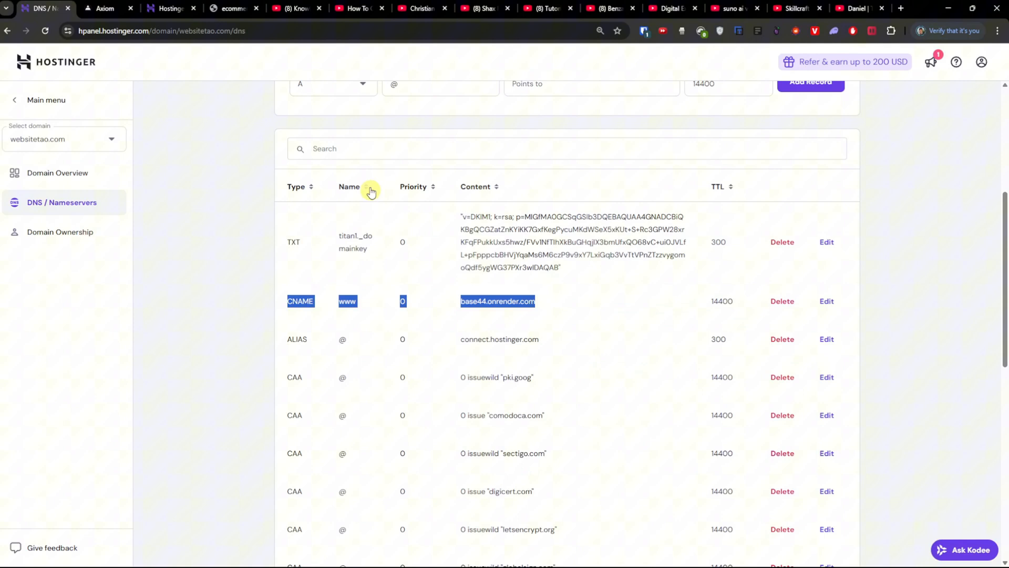
{"action": "left_click", "coordinate": [332, 189]}
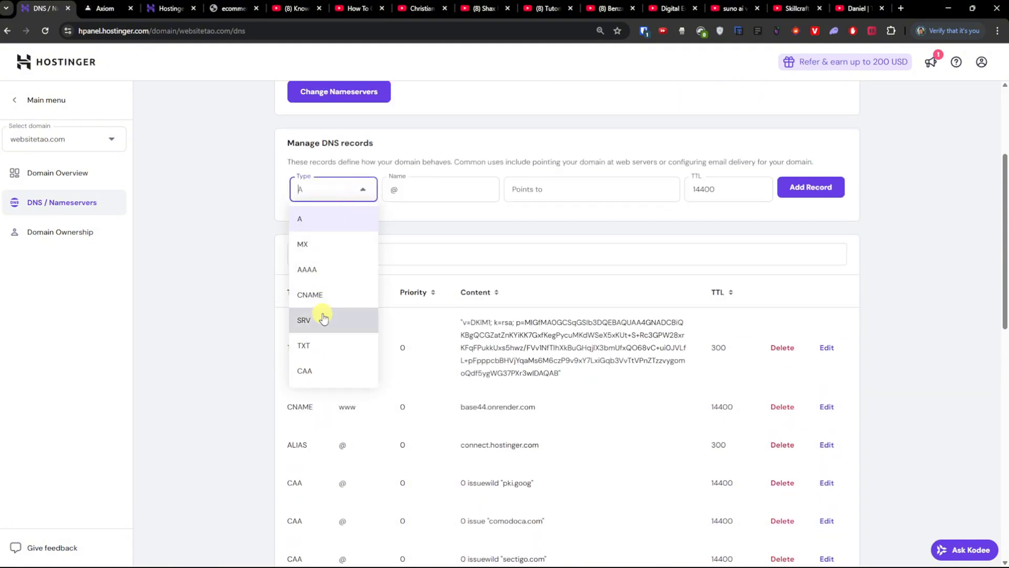
{"action": "left_click", "coordinate": [143, 8]}
{"action": "type", "text": "216.24.57.1"}
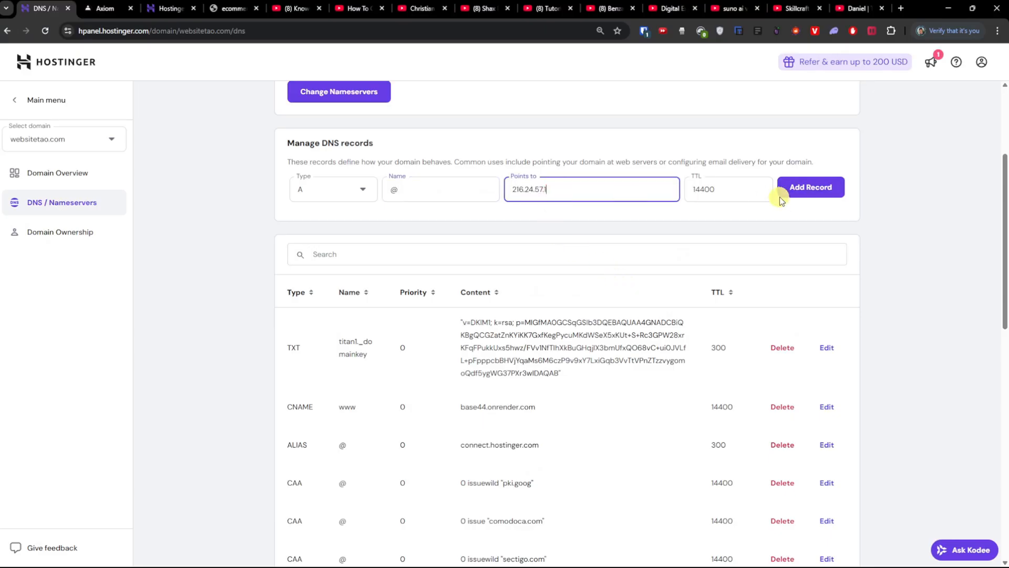
{"action": "left_click", "coordinate": [811, 187]}
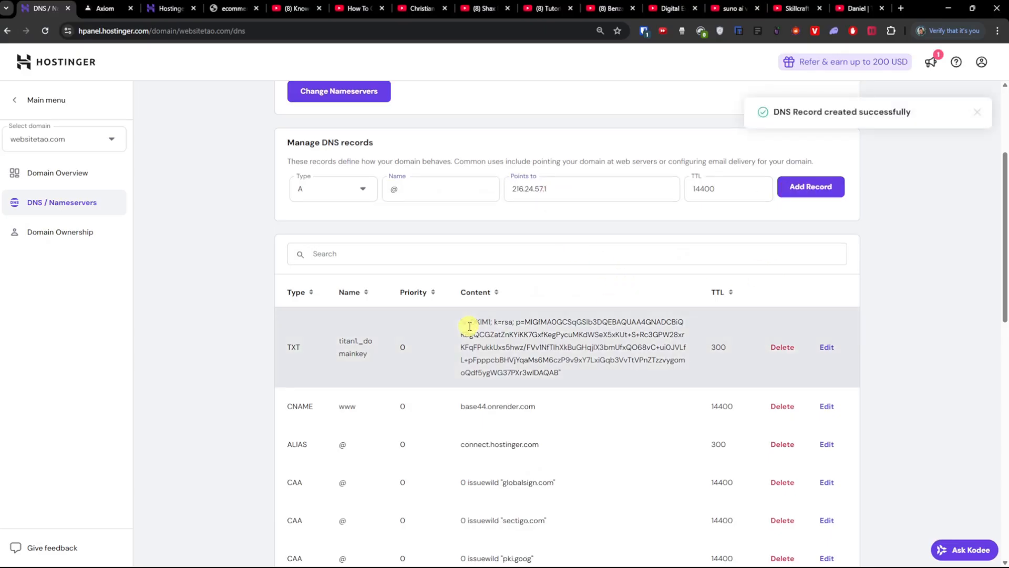
{"action": "scroll", "scroll_direction": "down", "scroll_amount": 3}
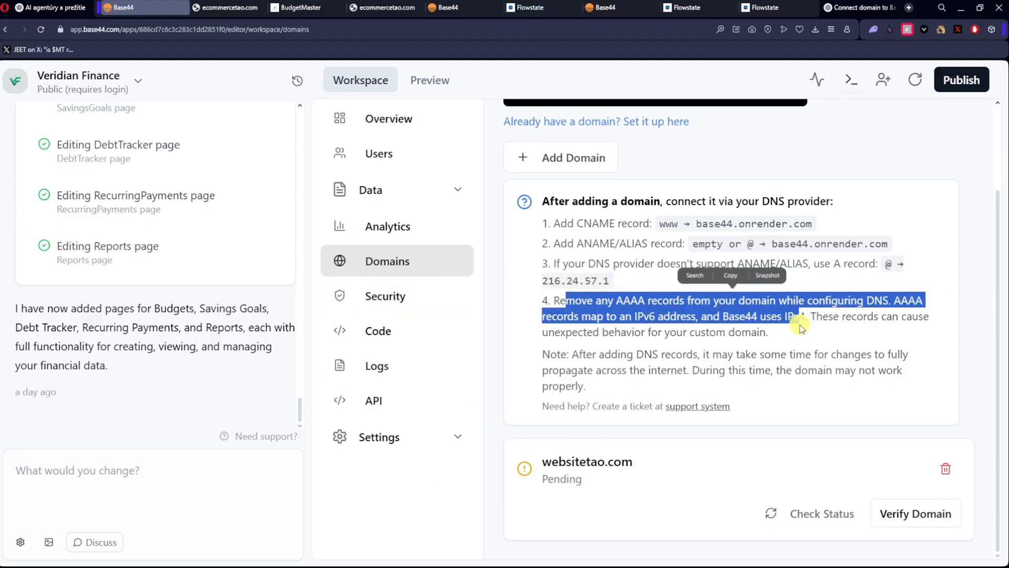
{"action": "left_click", "coordinate": [158, 8]}
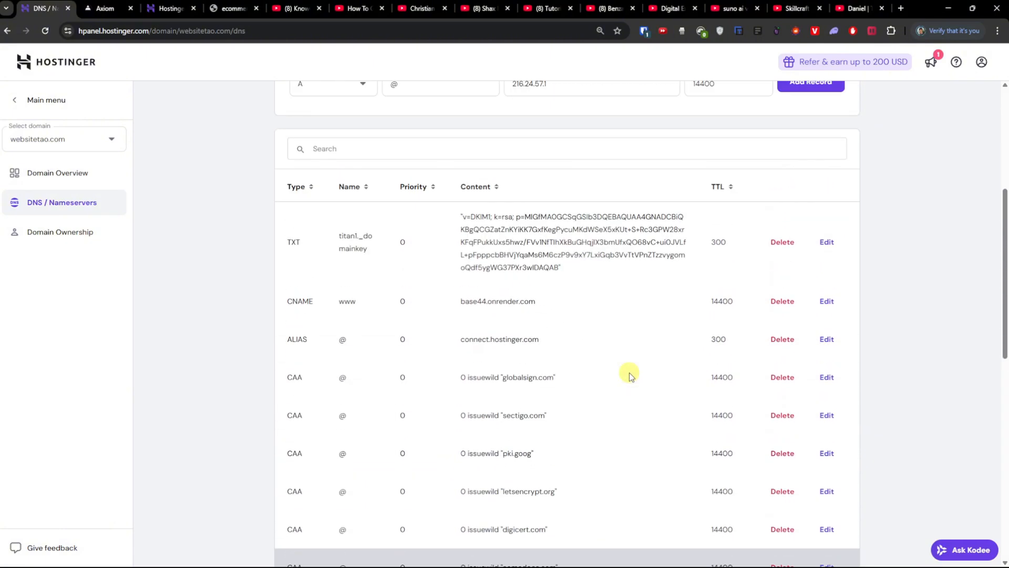
{"action": "scroll", "scroll_direction": "down", "scroll_amount": 3}
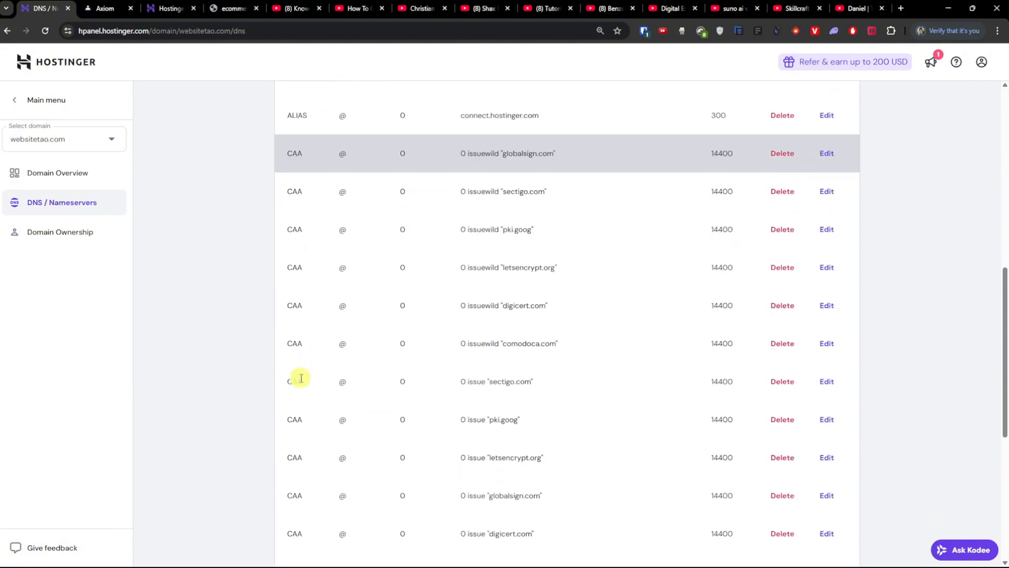
{"action": "scroll", "scroll_direction": "down", "scroll_amount": 3}
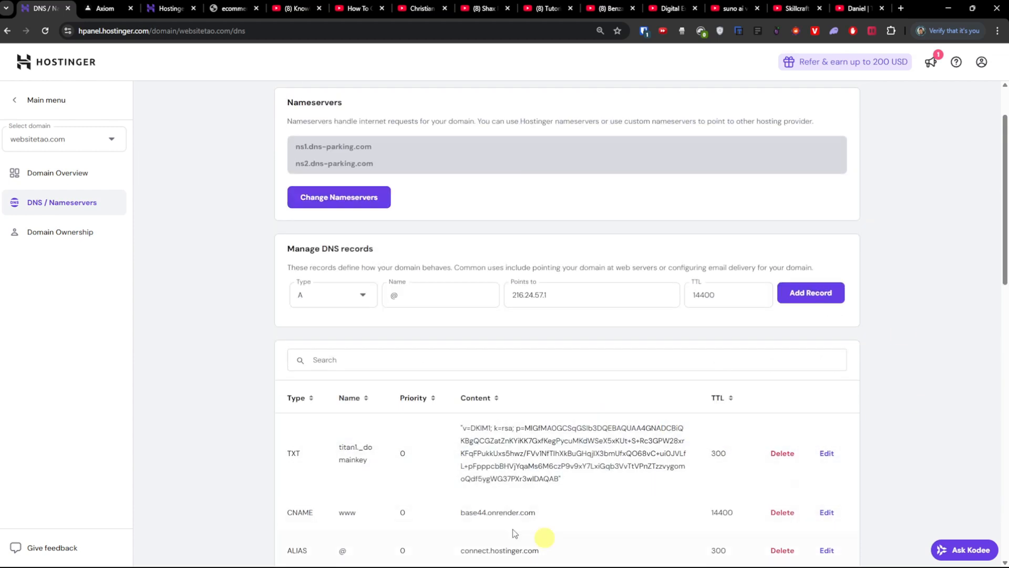
{"action": "scroll", "scroll_direction": "down", "scroll_amount": 3}
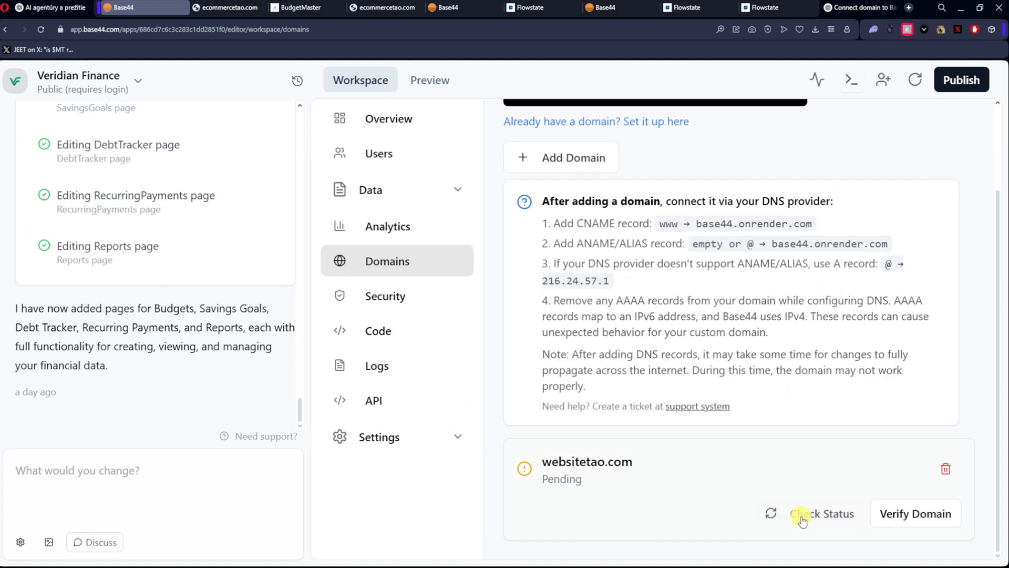
Run Check Status on websitetao.com and dismiss the Verification initiated notice.
{"action": "left_click", "coordinate": [914, 513]}
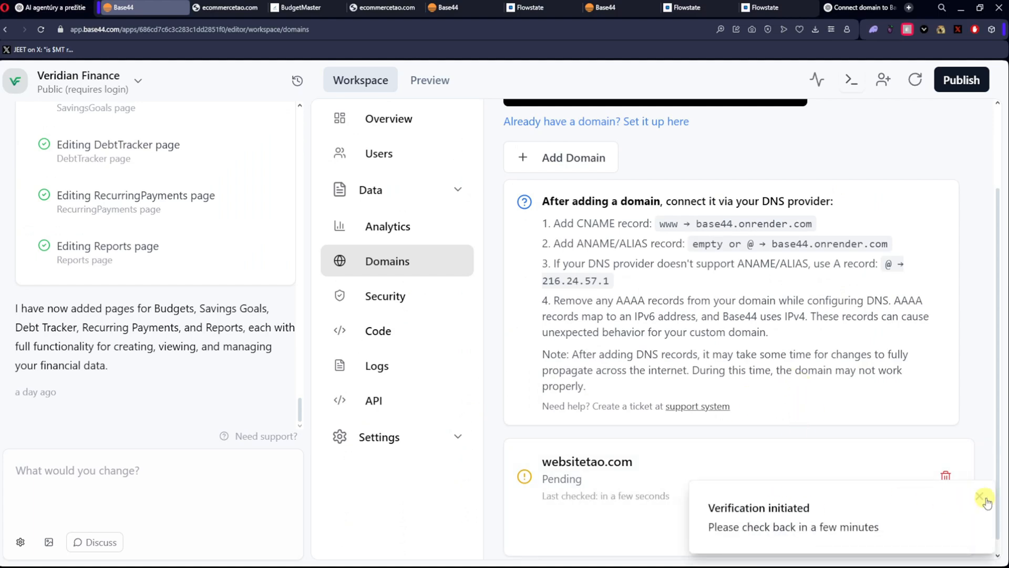
{"action": "left_click", "coordinate": [985, 501]}
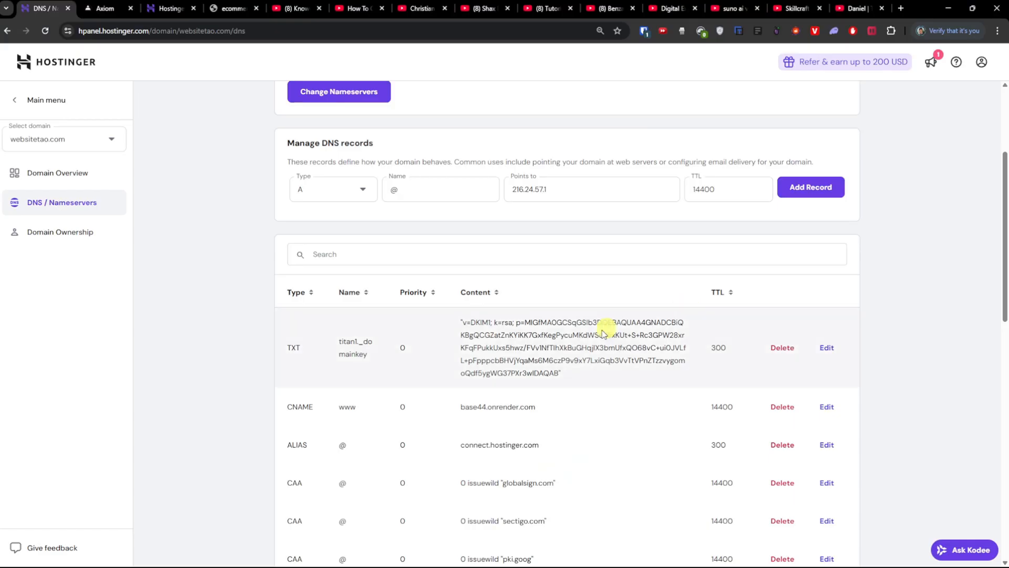
{"action": "scroll", "scroll_direction": "down", "scroll_amount": 3}
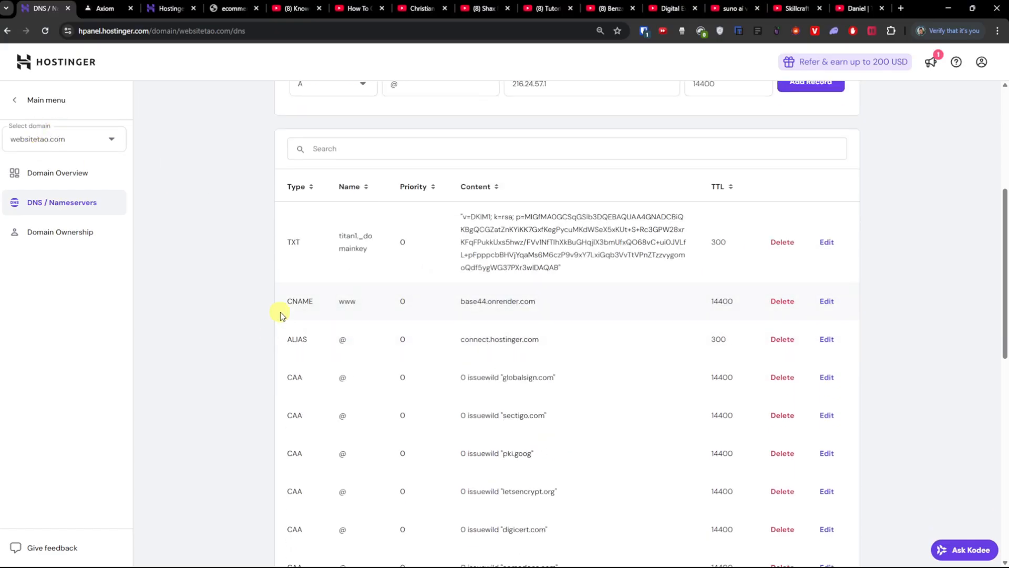
{"action": "scroll", "scroll_direction": "down", "scroll_amount": 3}
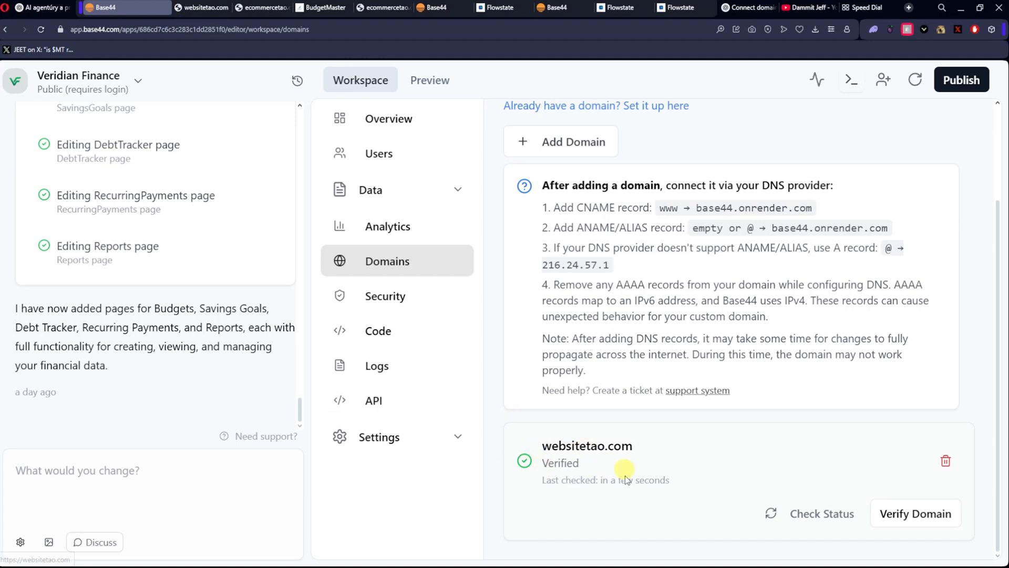
Publish the Veridian Finance app via Publish and Publish App.
{"action": "left_click", "coordinate": [961, 80]}
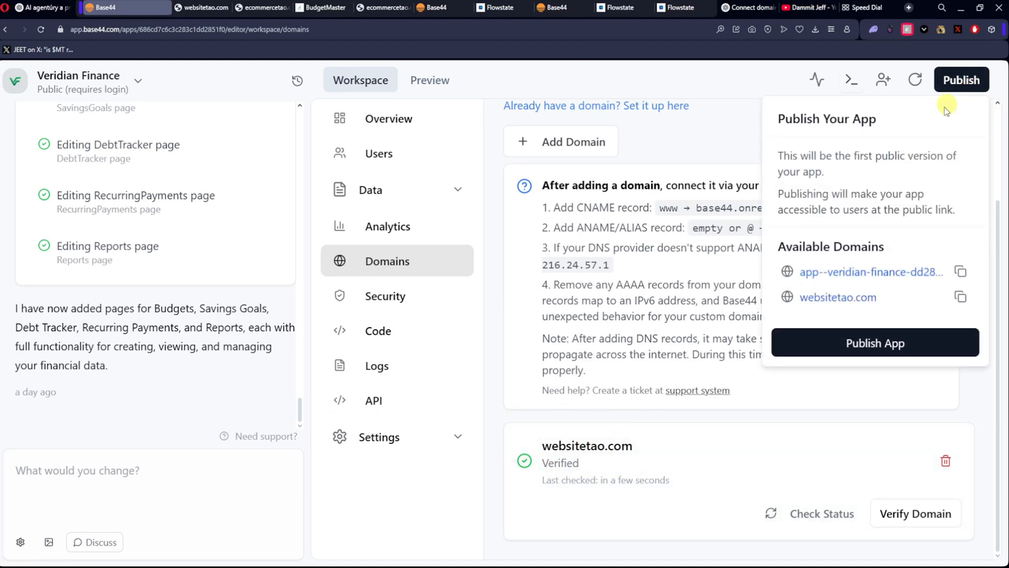
{"action": "left_click", "coordinate": [874, 342]}
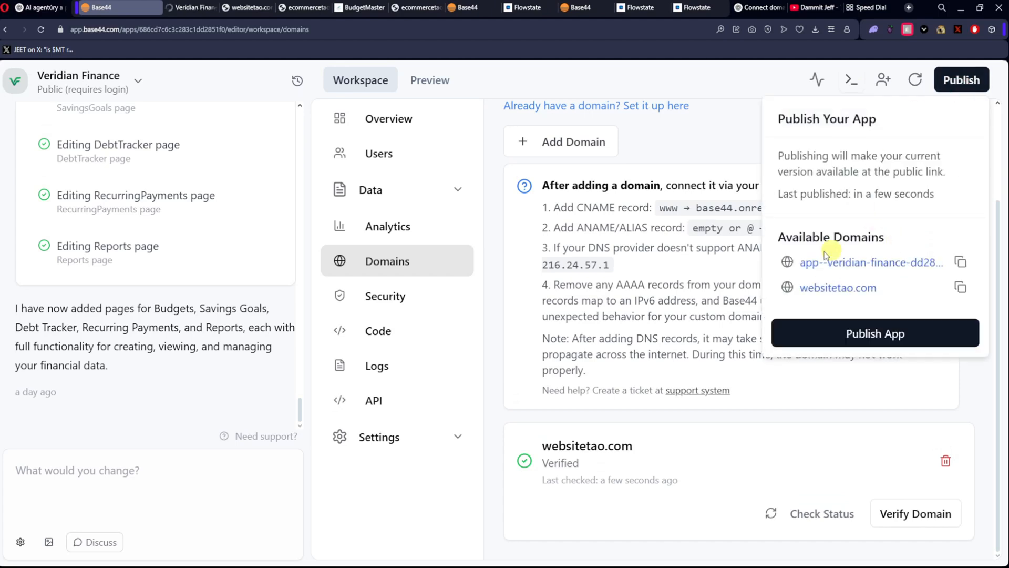